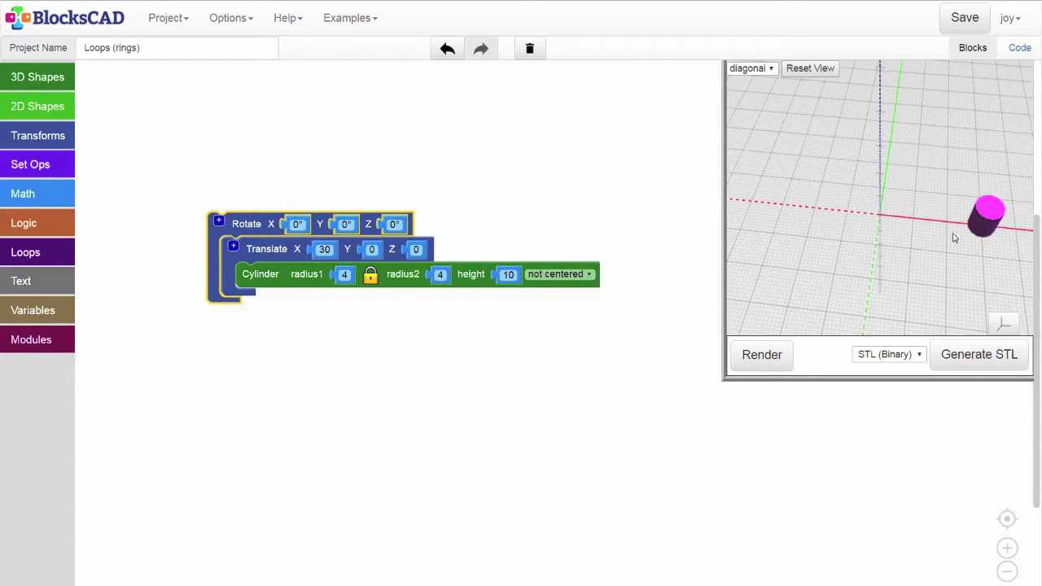
mouse_move(502, 411)
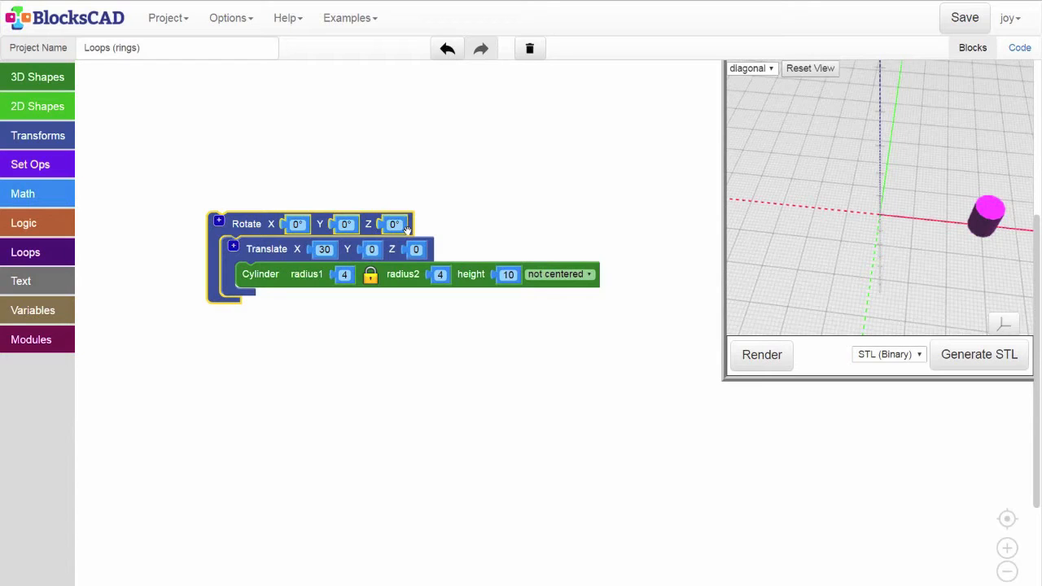
Set the Rotate block's Z angle to 90° and render the cylinder onto the Y axis.
click(394, 225)
text(30)
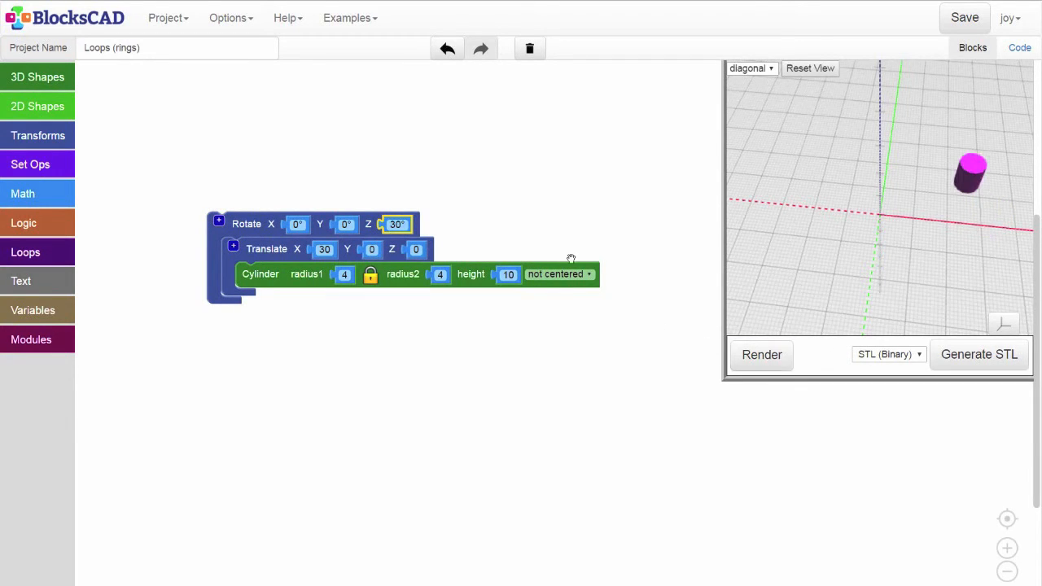
click(397, 225)
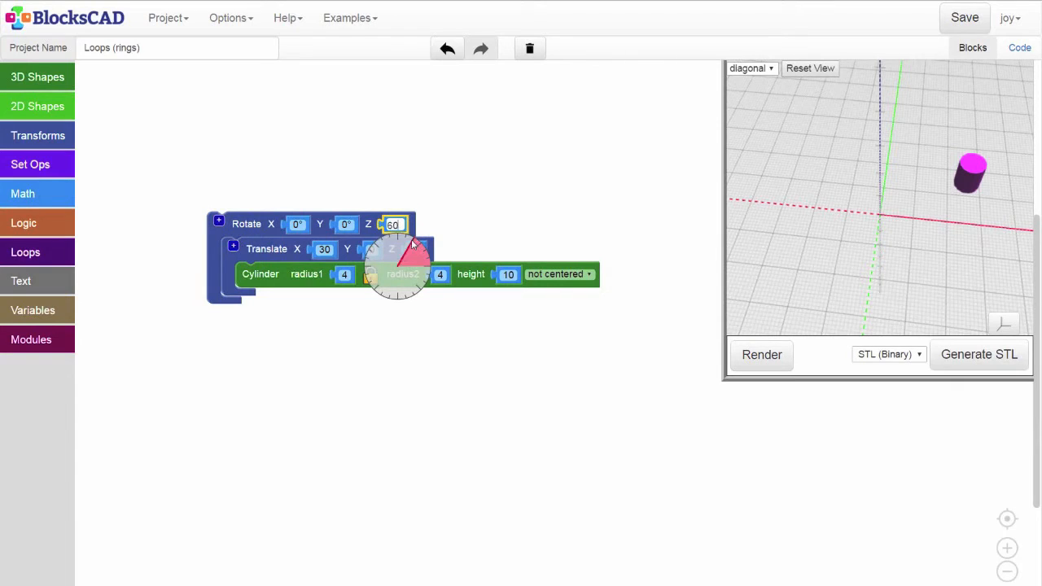
click(762, 355)
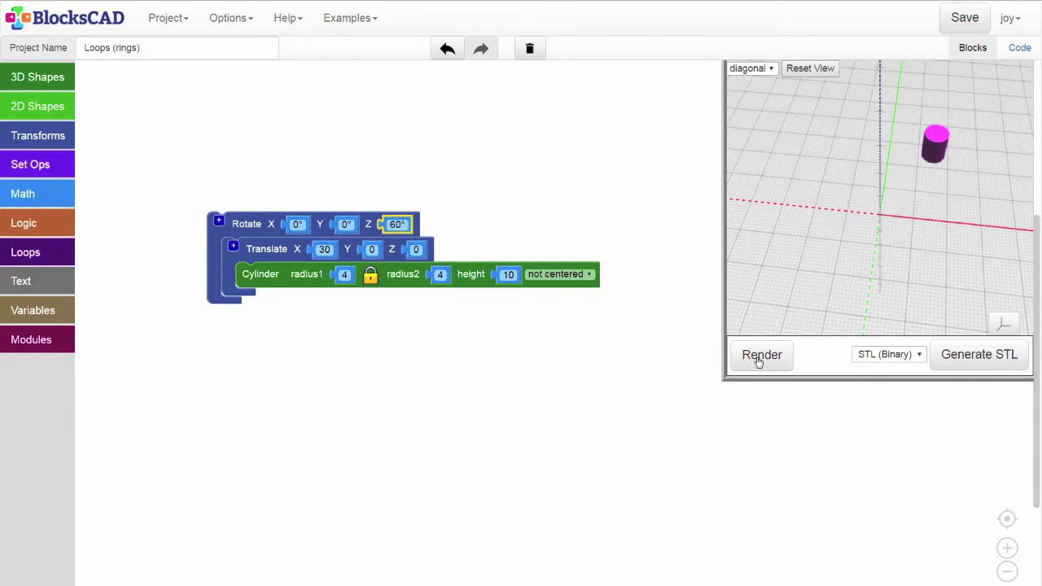
click(394, 225)
text(90)
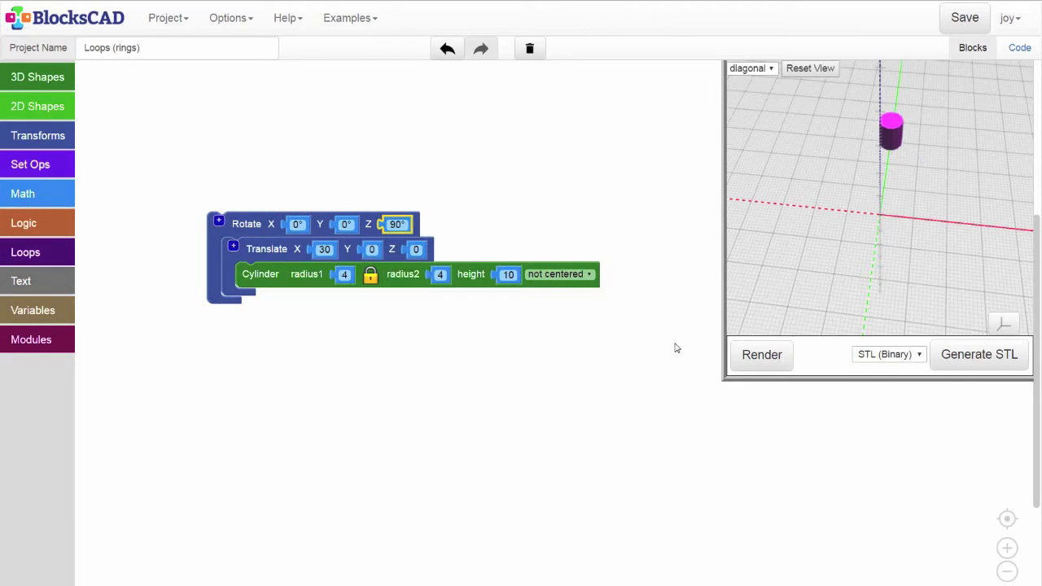
mouse_move(995, 207)
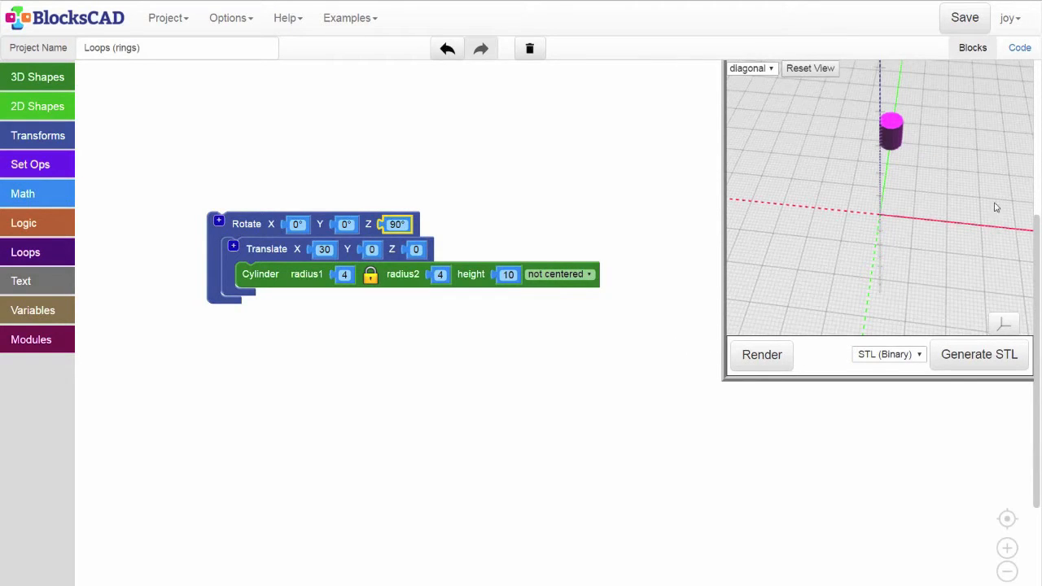
mouse_move(889, 144)
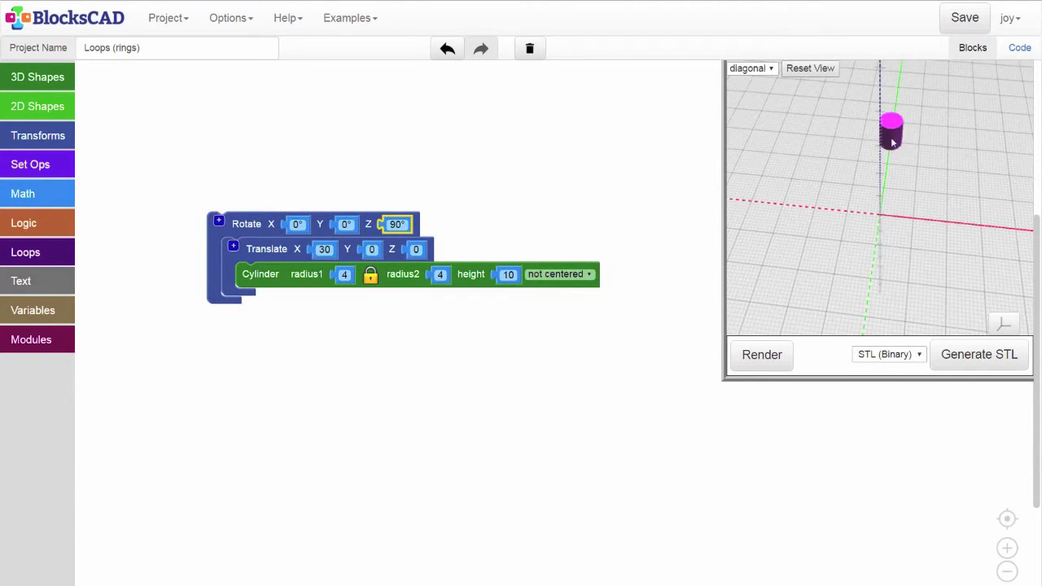
mouse_move(774, 178)
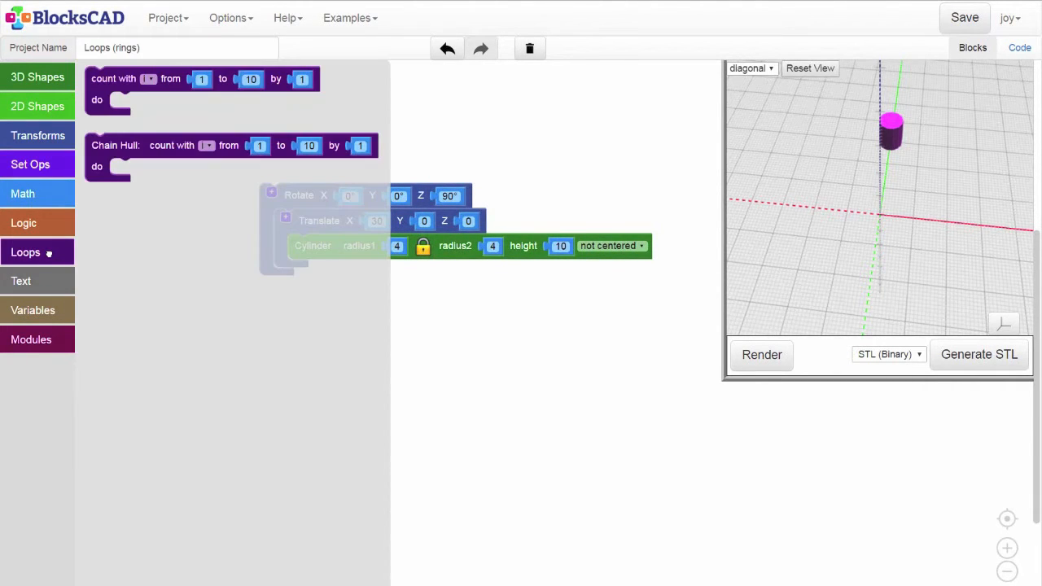
Wrap the rotate–translate–cylinder stack in a count-with loop from 1 to 10 by 1.
click(114, 78)
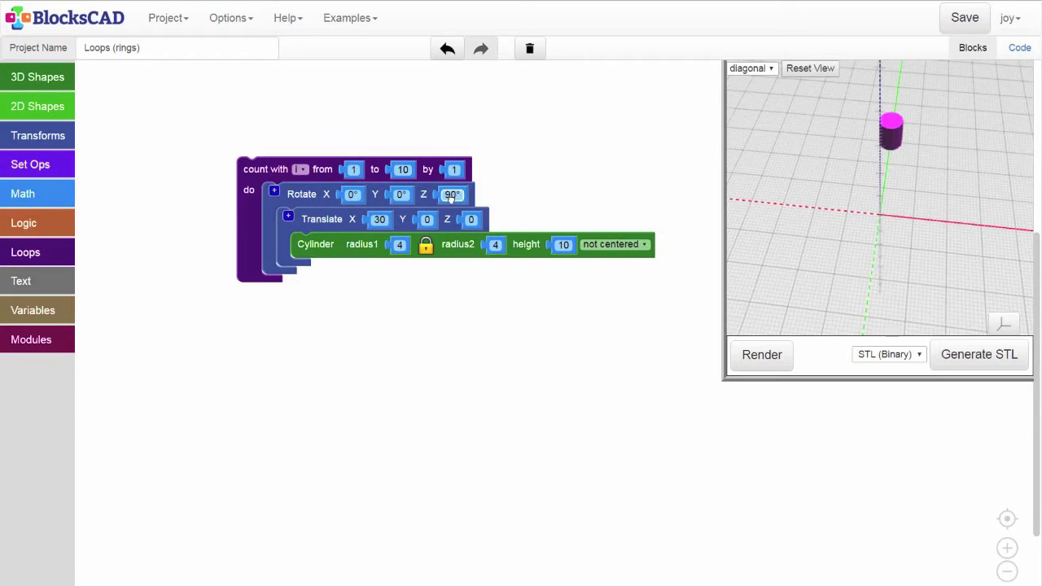
Drive the Rotate Z angle with the loop variable i instead of the fixed 90.
drag(453, 194, 140, 274)
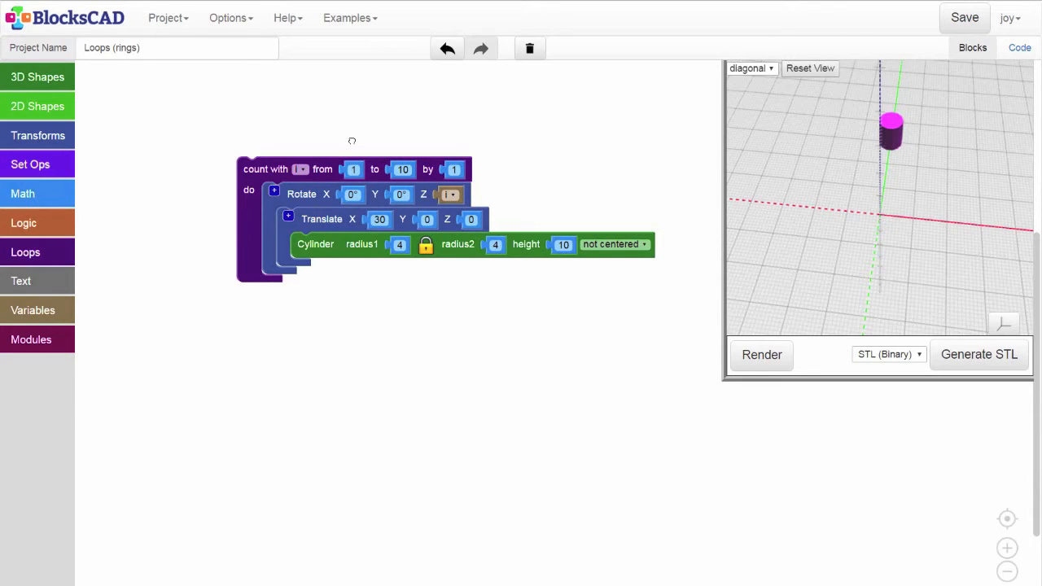
Make the loop count from 0 to 359 by 30 and render the ring of 12 cylinders.
click(351, 169)
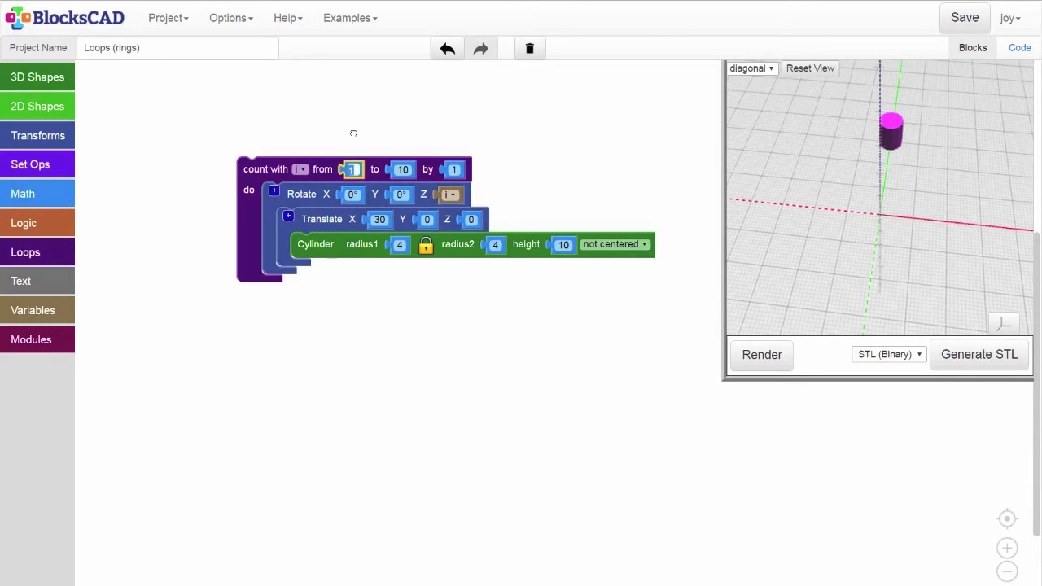
text(0)
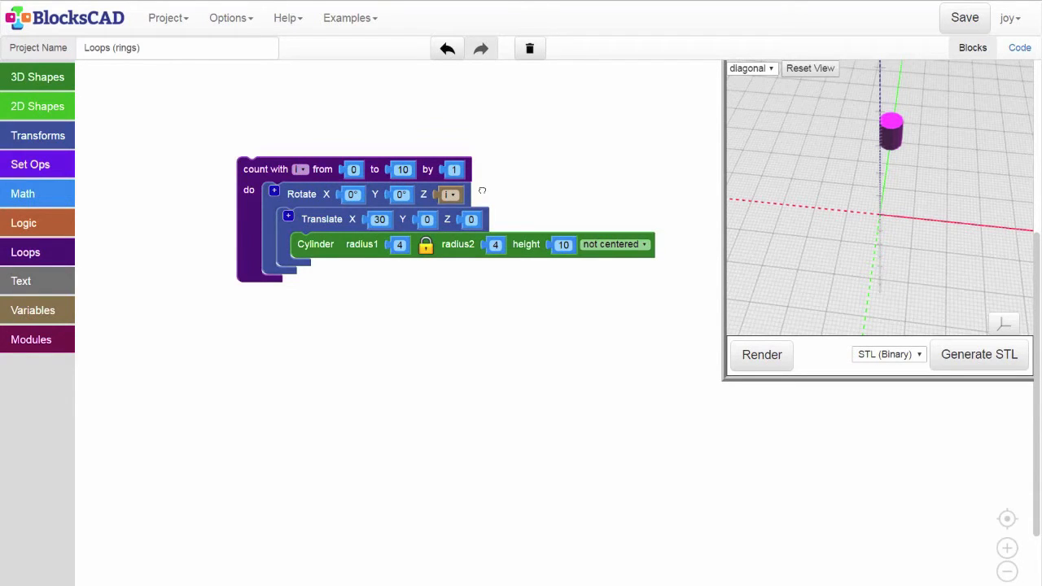
click(400, 170)
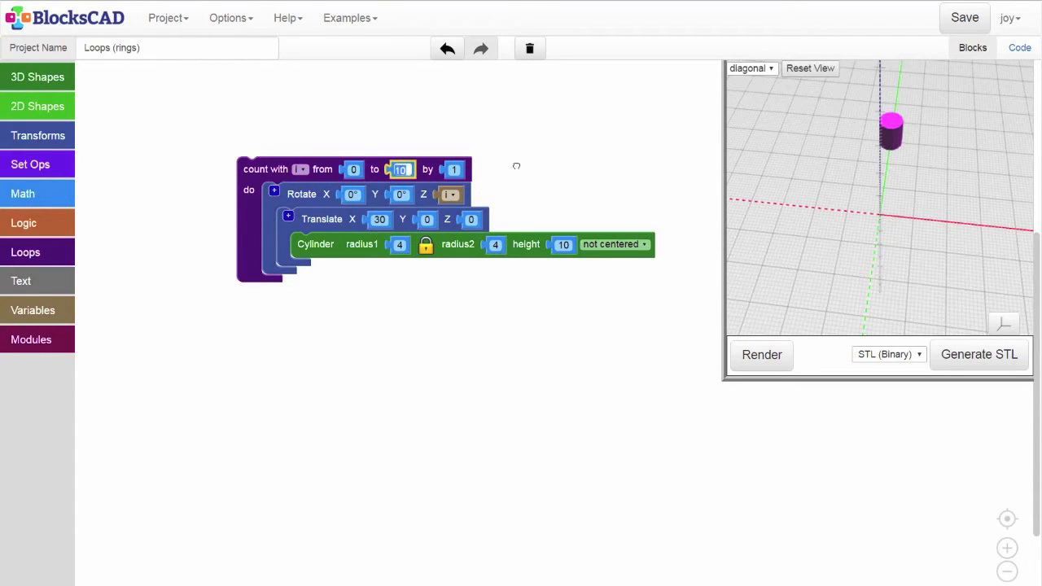
mouse_move(517, 166)
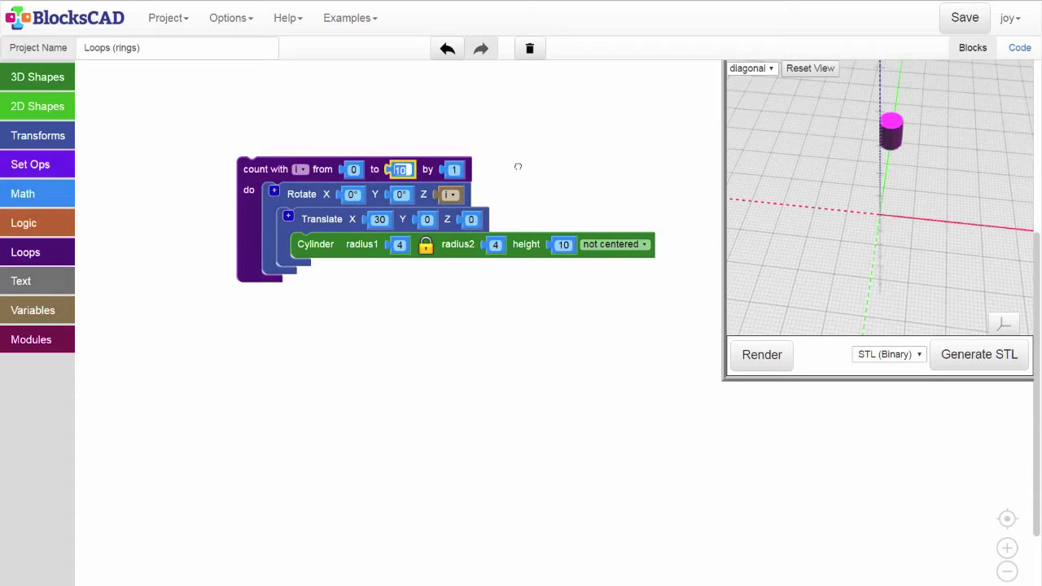
text(359)
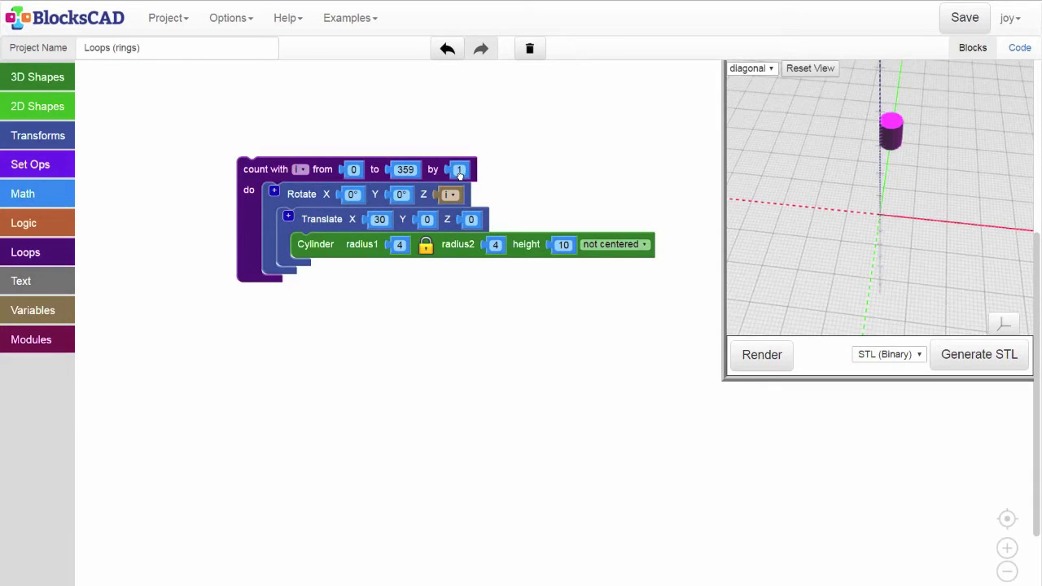
mouse_move(485, 182)
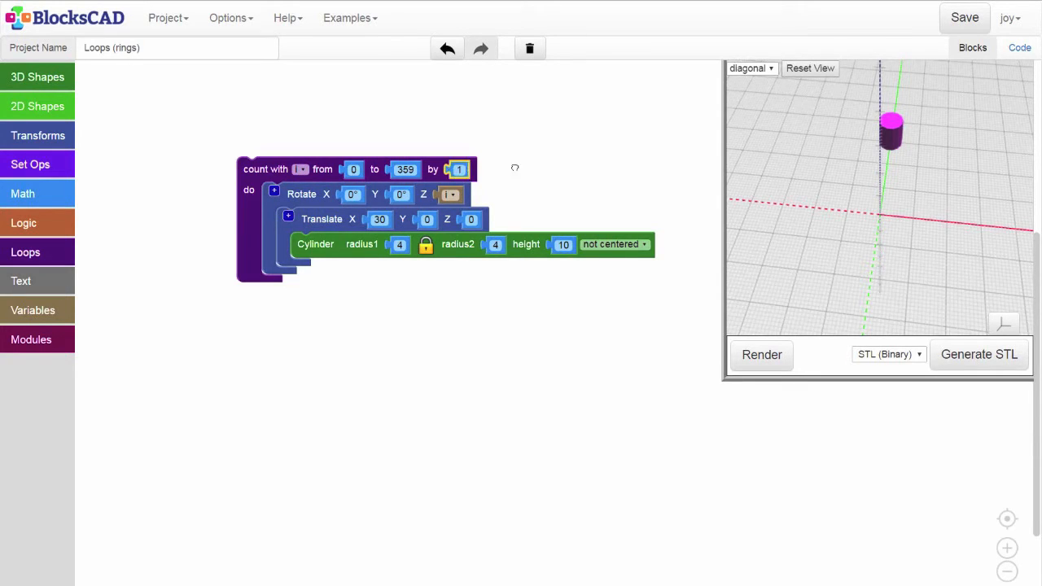
text(30)
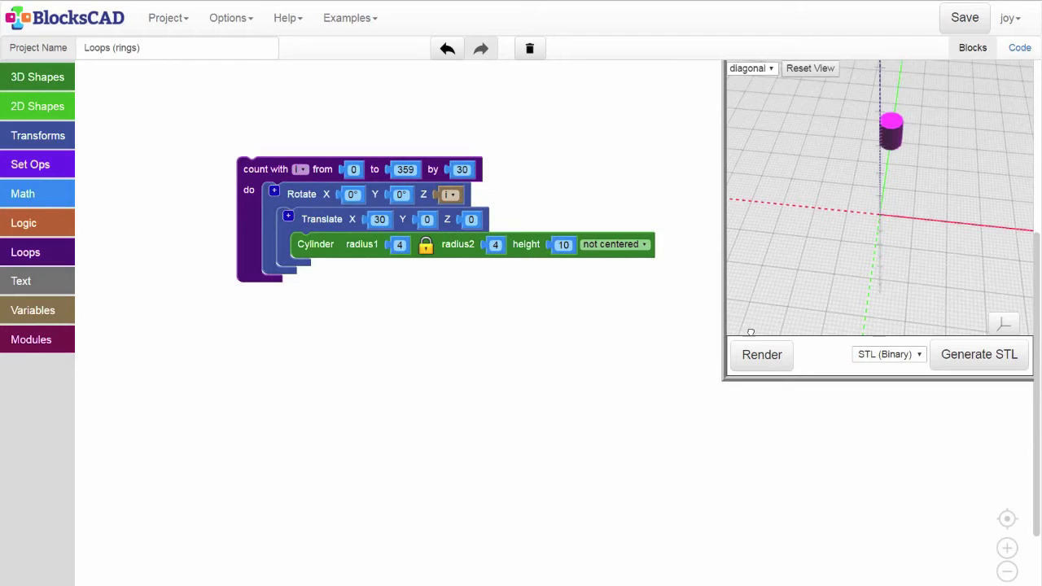
click(762, 355)
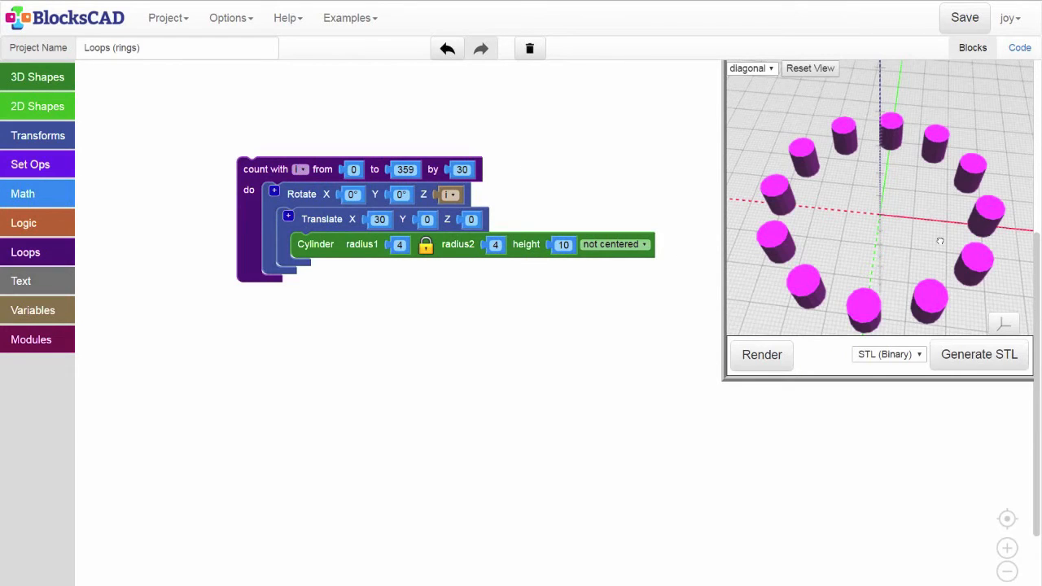
mouse_move(994, 225)
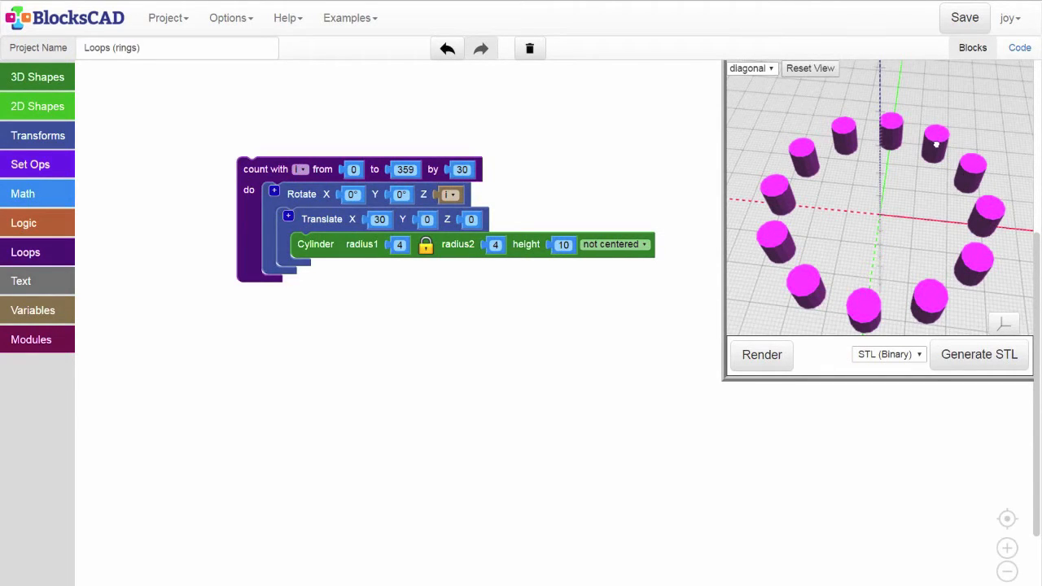
mouse_move(892, 130)
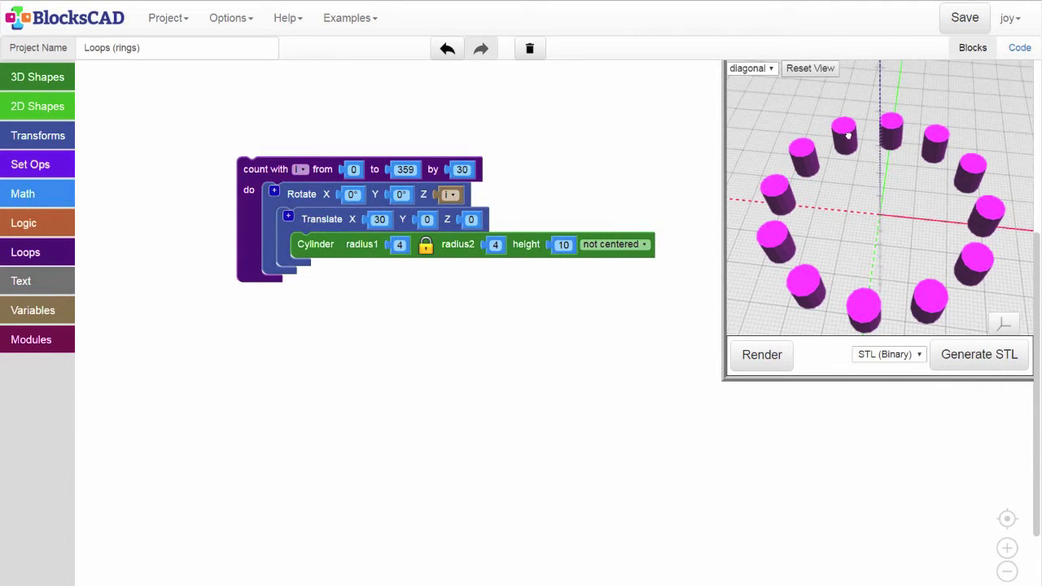
mouse_move(805, 275)
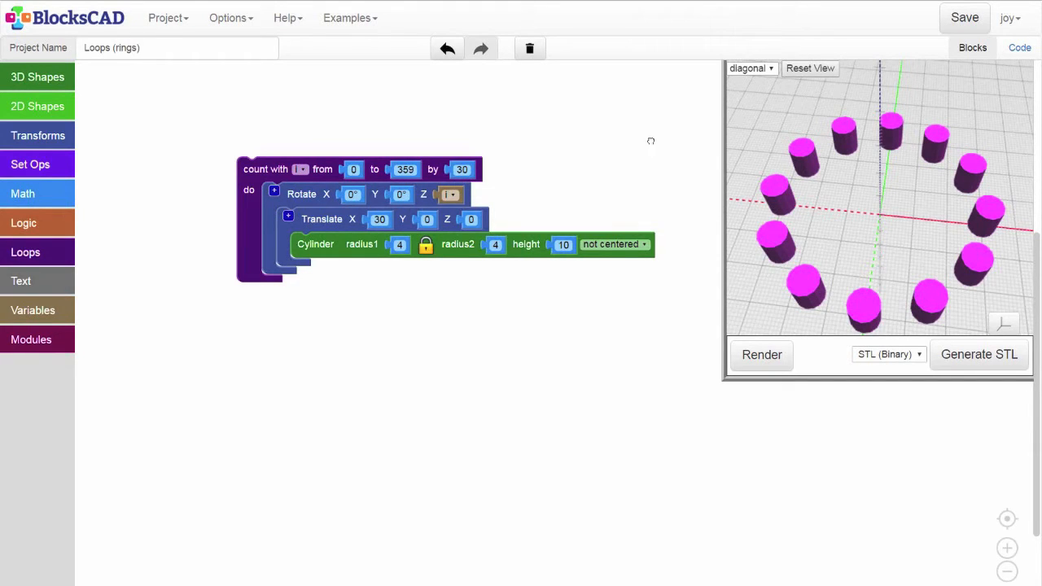
mouse_move(303, 171)
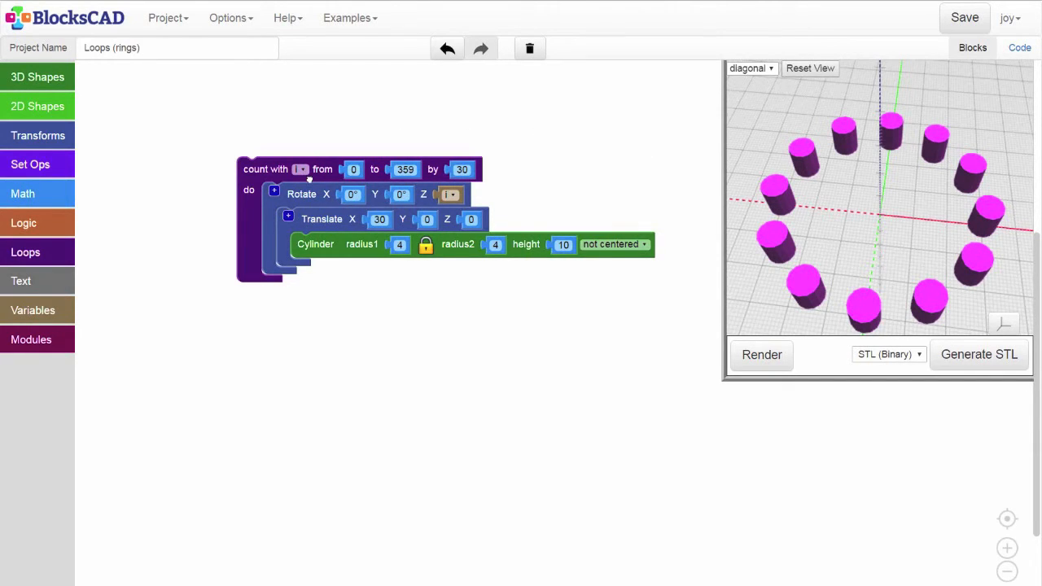
mouse_move(355, 143)
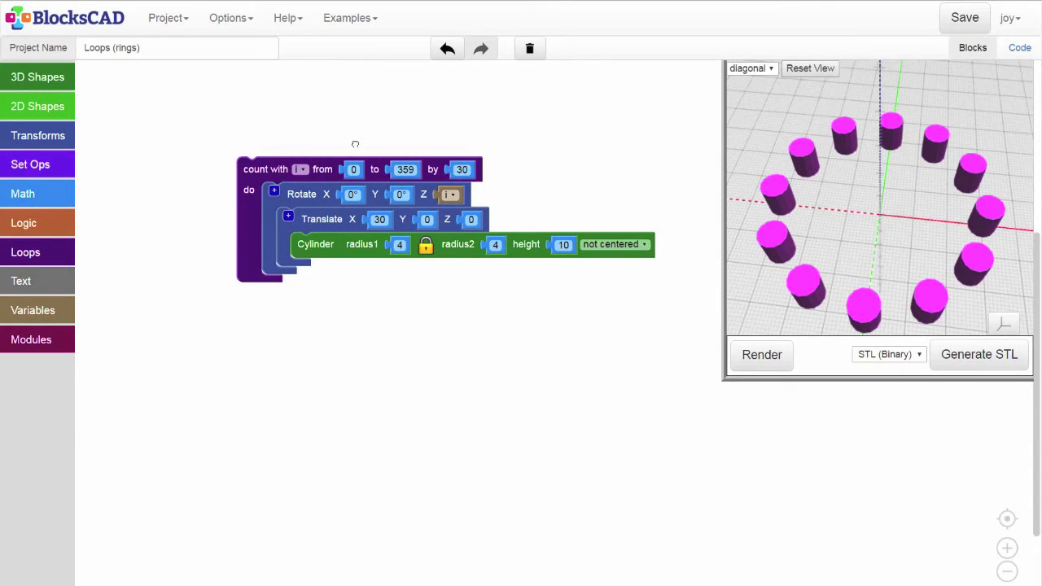
mouse_move(566, 183)
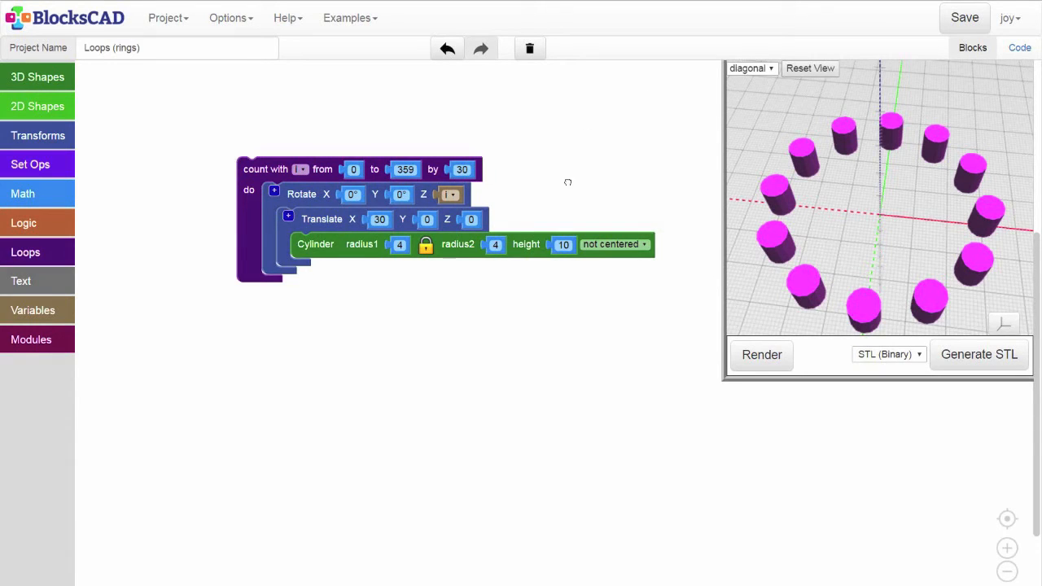
Change the loop step to 45 for a ring of eight cylinders.
click(460, 169)
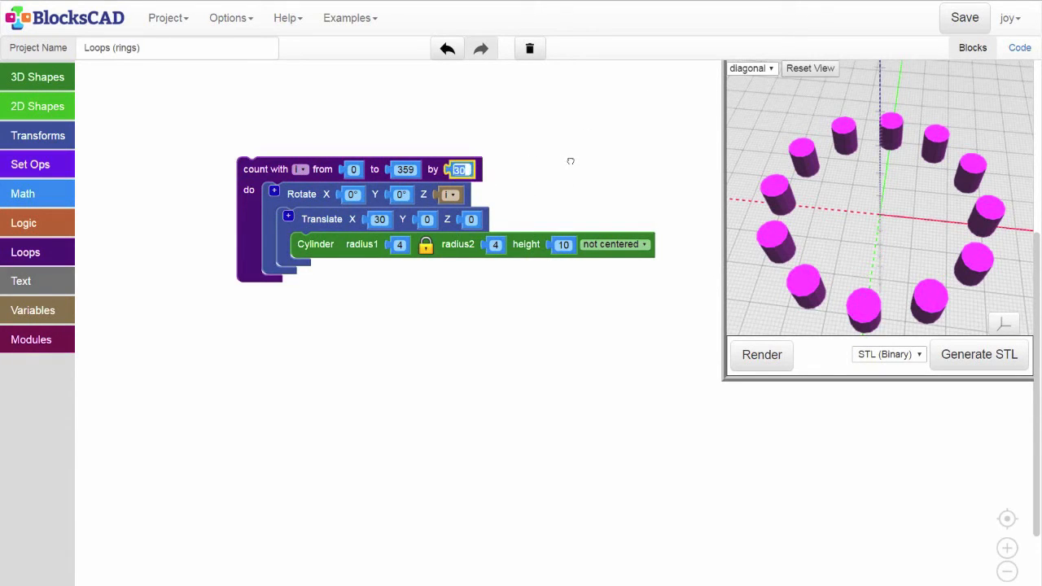
text(45)
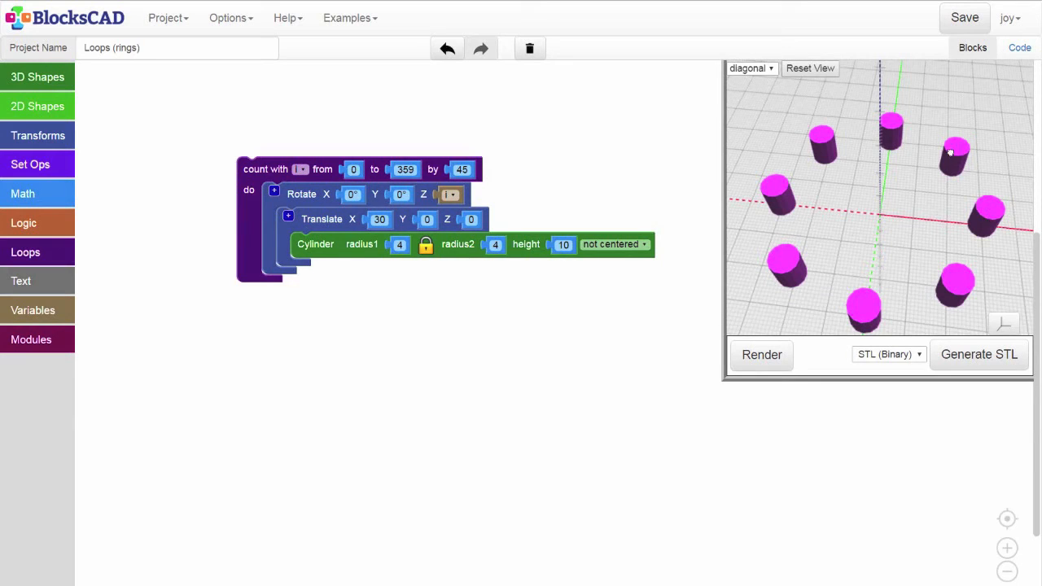
mouse_move(821, 147)
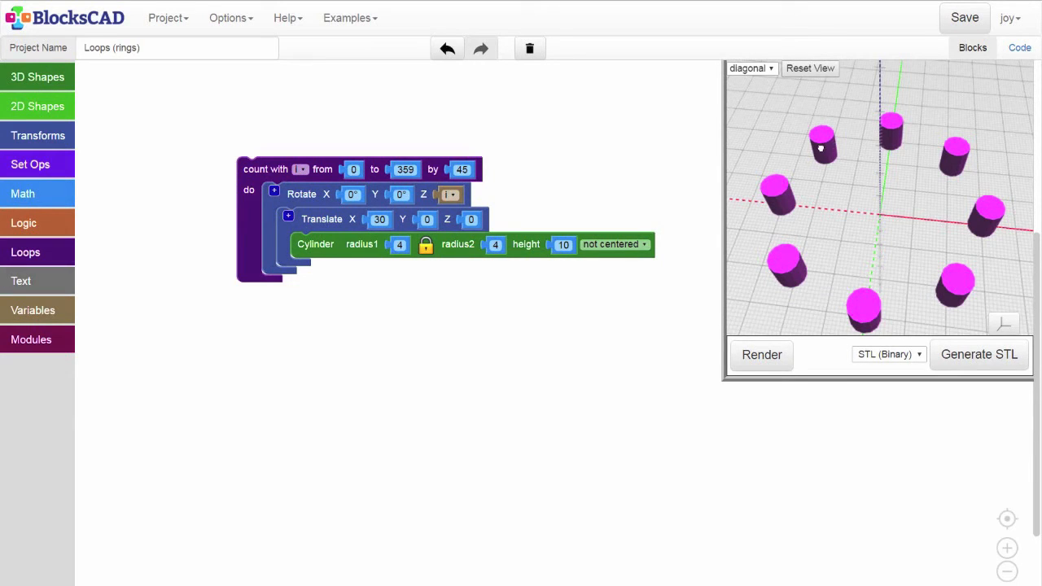
mouse_move(779, 201)
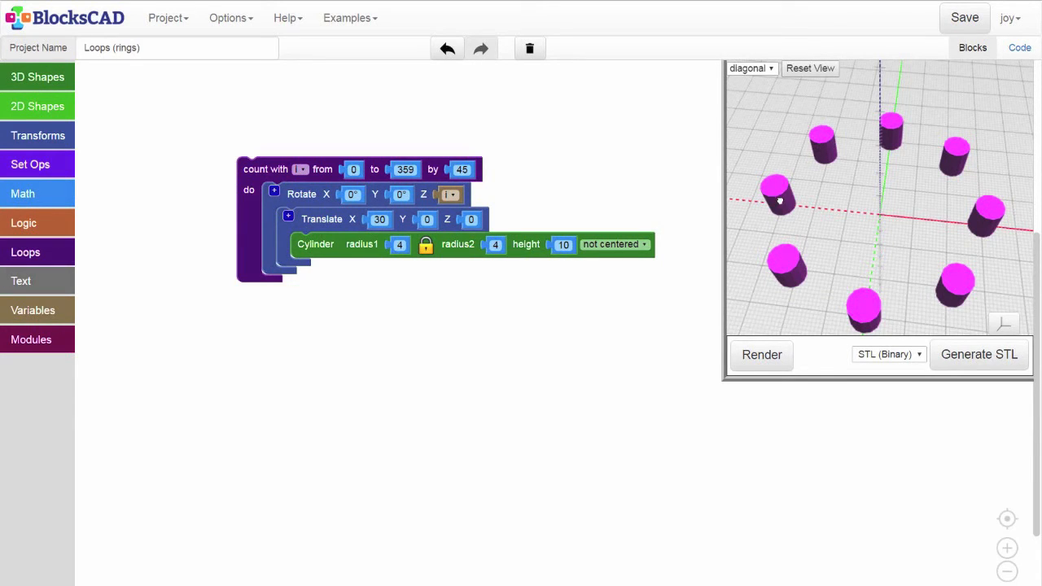
mouse_move(776, 250)
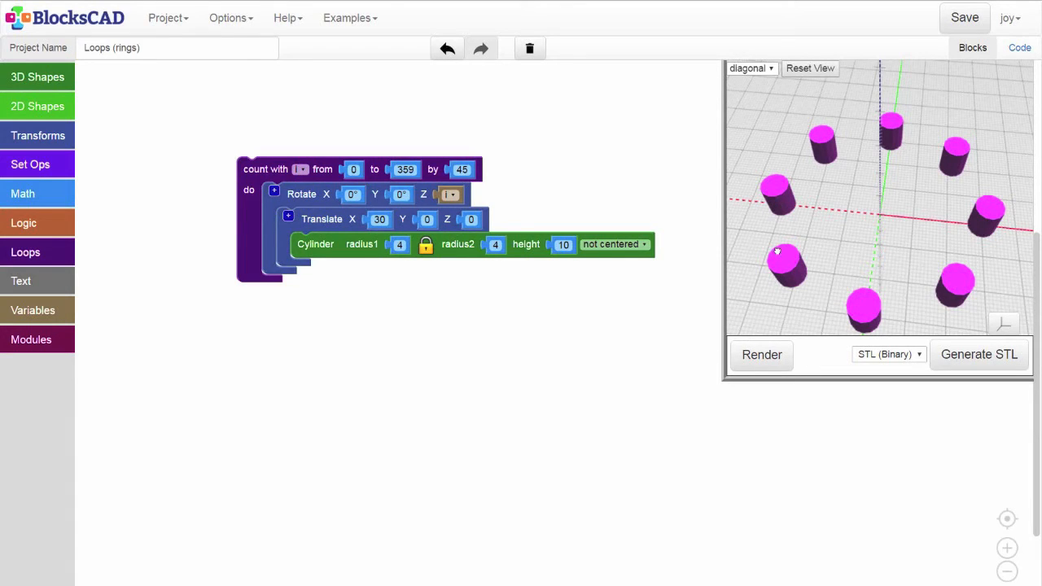
mouse_move(690, 334)
text(15)
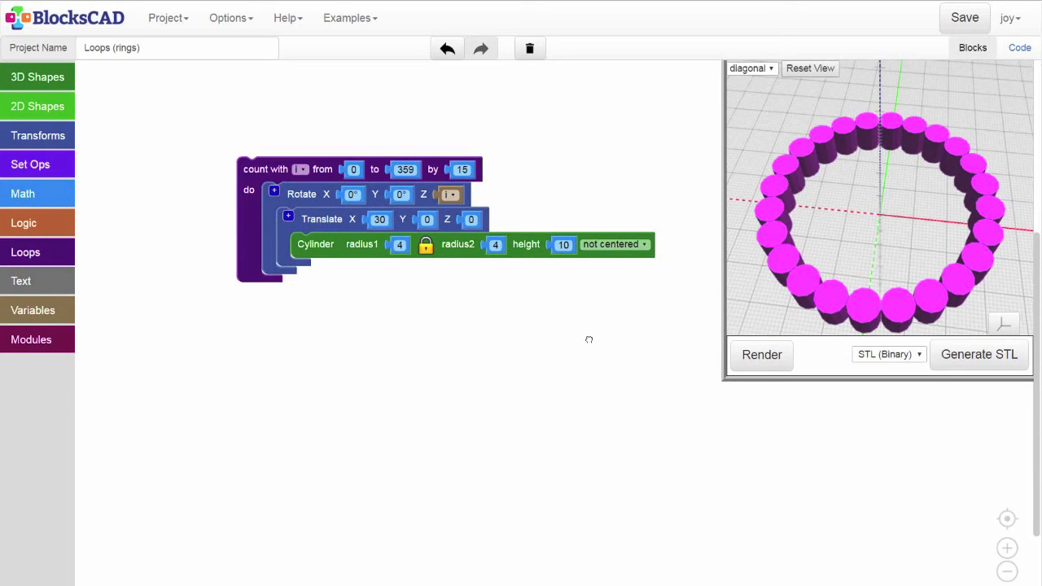
mouse_move(443, 287)
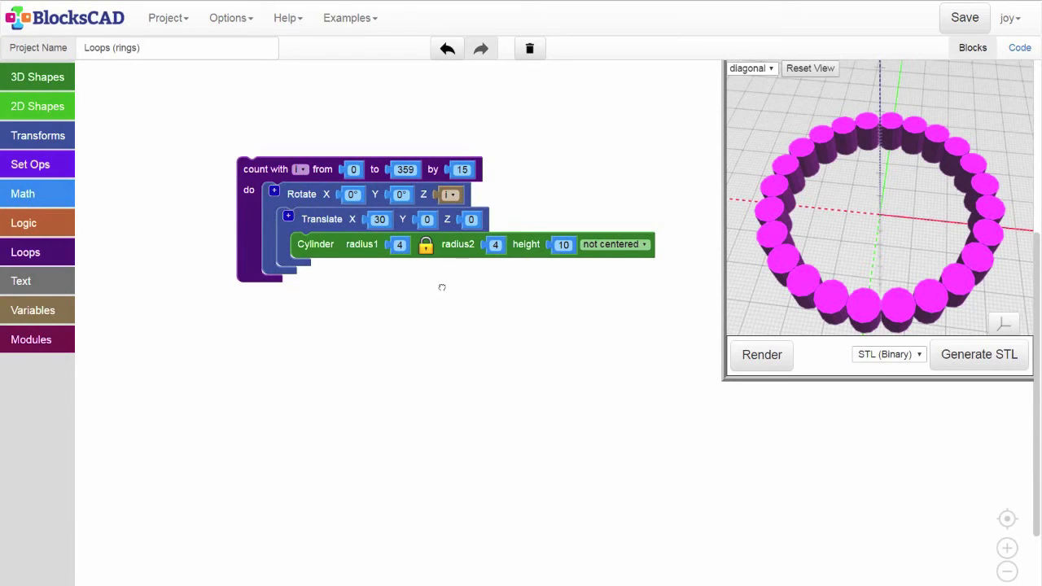
Change the loop step value and re-render the ring of cylinders.
click(459, 170)
text(50)
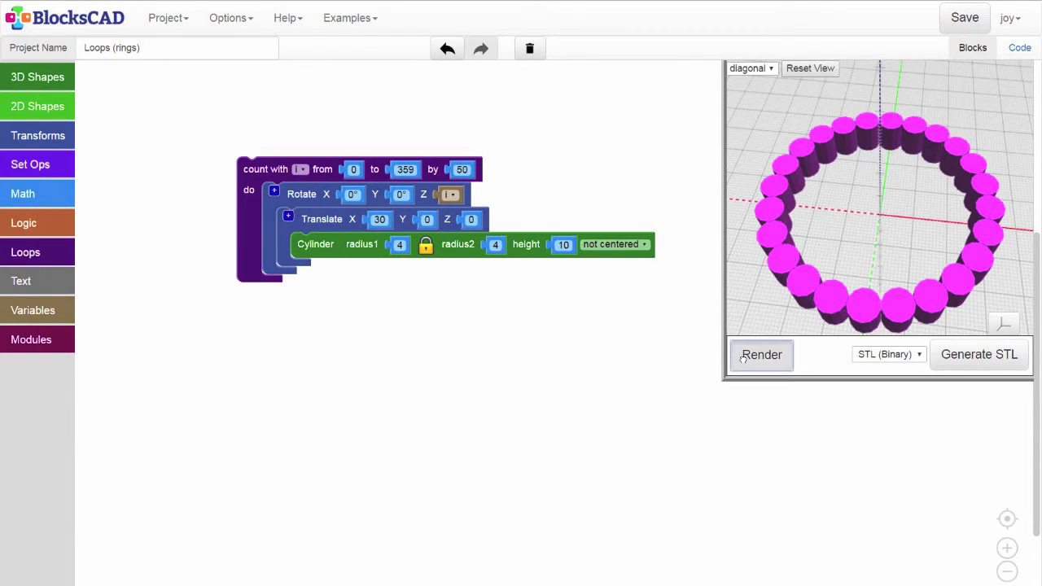
click(760, 355)
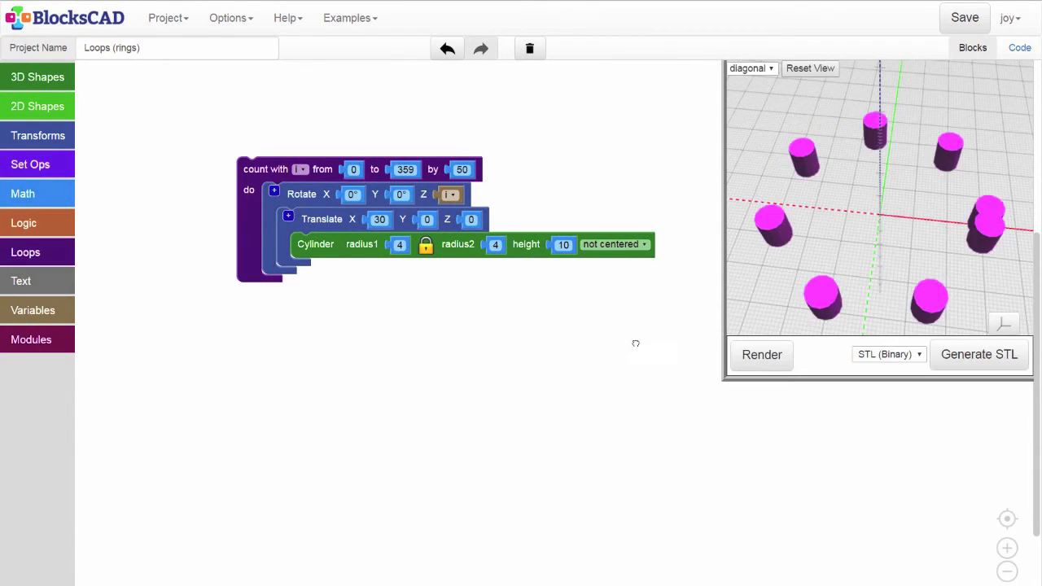
mouse_move(834, 127)
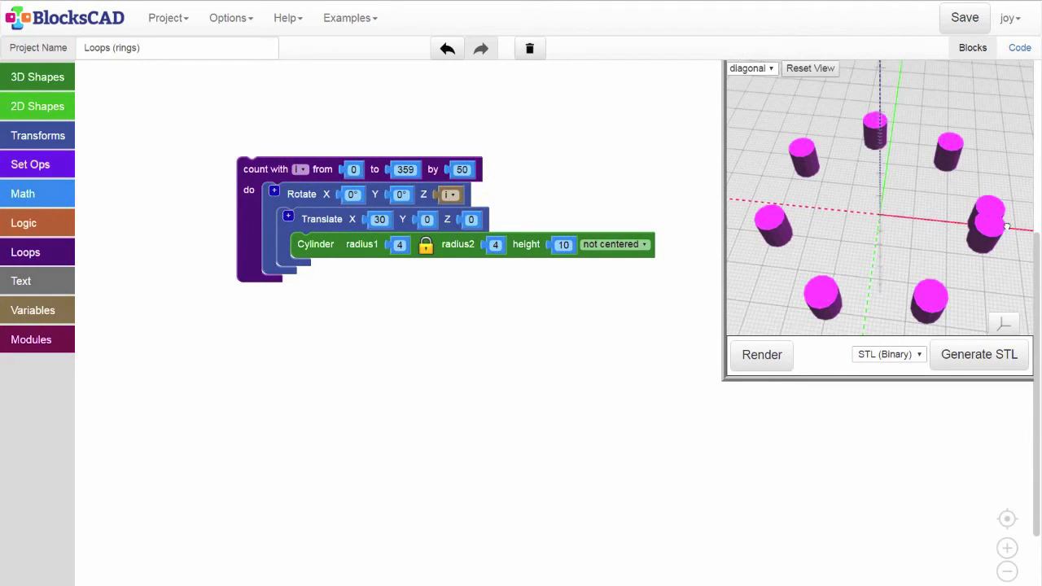
mouse_move(984, 252)
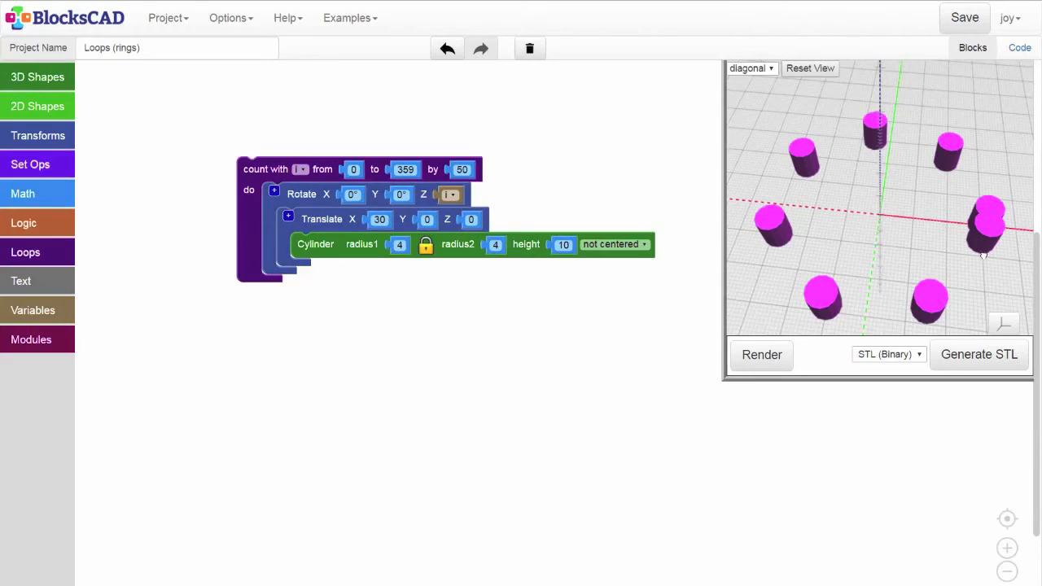
mouse_move(988, 255)
text(72)
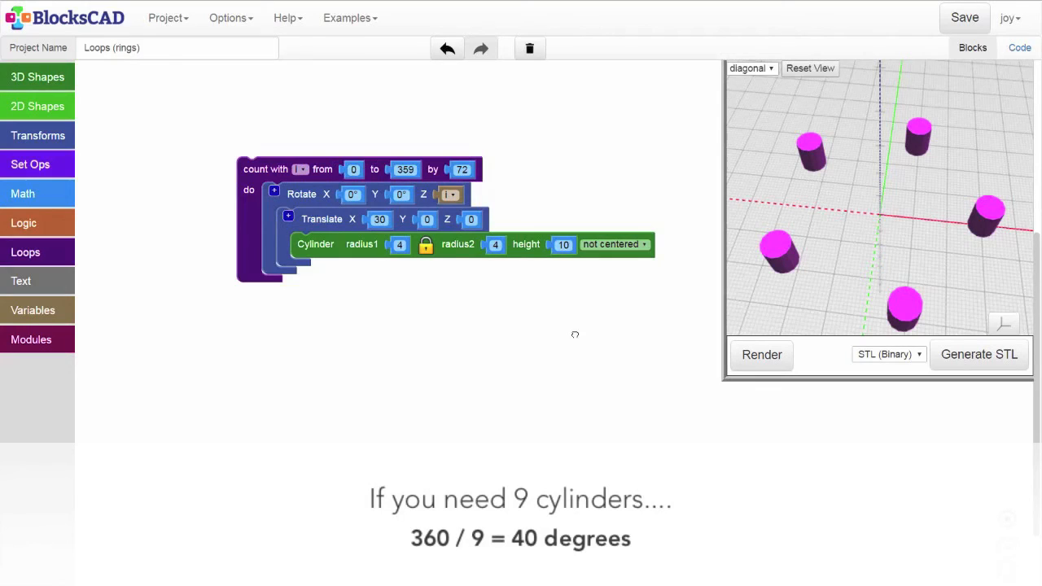
Try a loop step of 40, then set it back to 30 and render the even 12-cylinder ring.
click(461, 169)
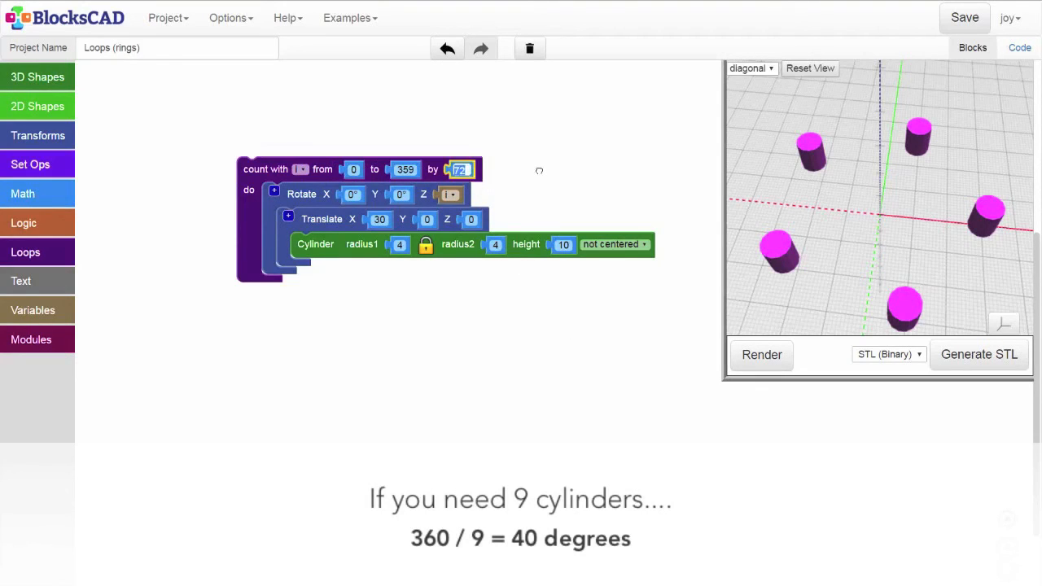
text(40)
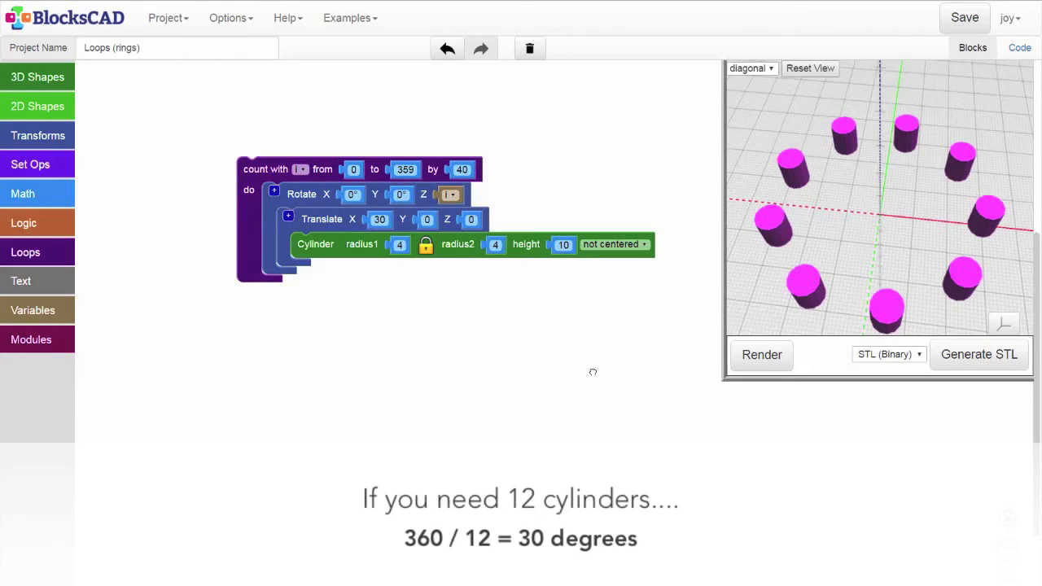
mouse_move(514, 244)
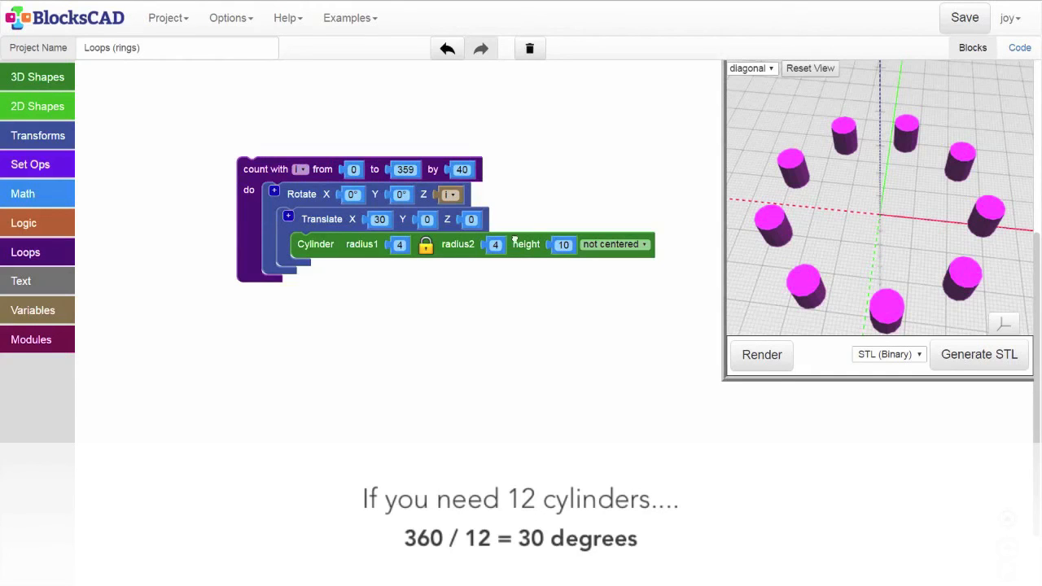
text(30)
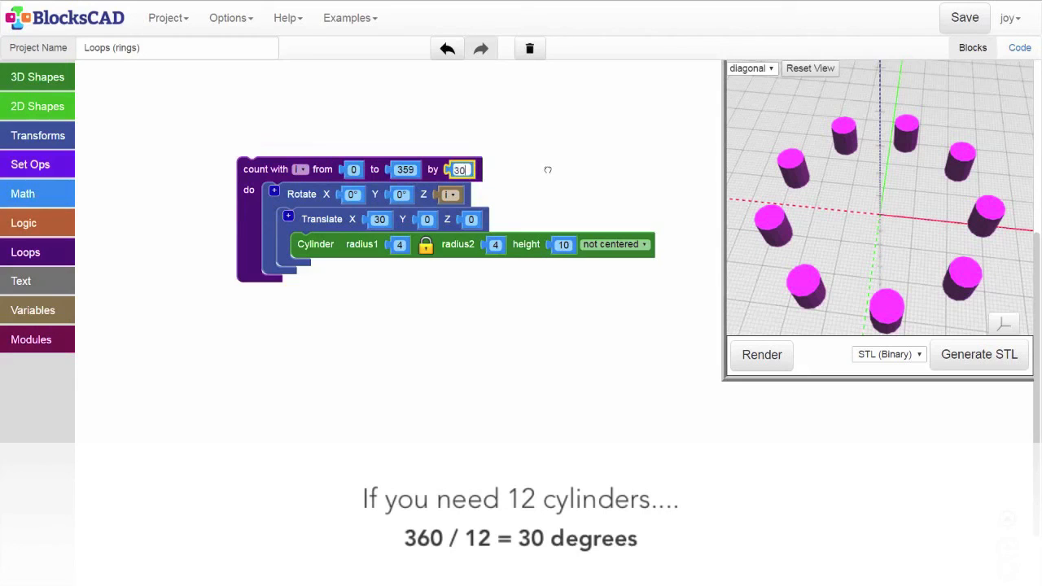
click(762, 355)
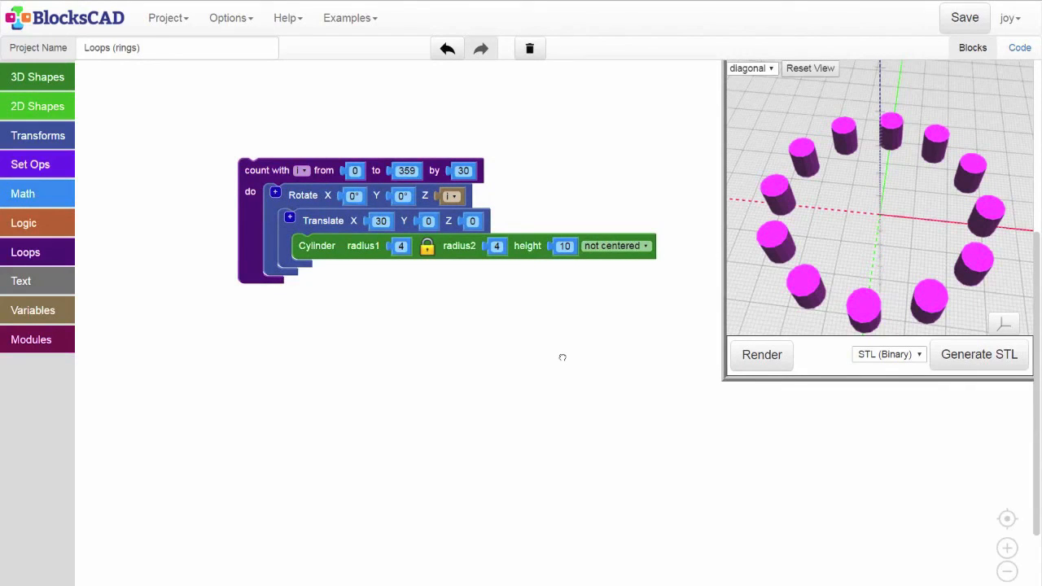
mouse_move(429, 272)
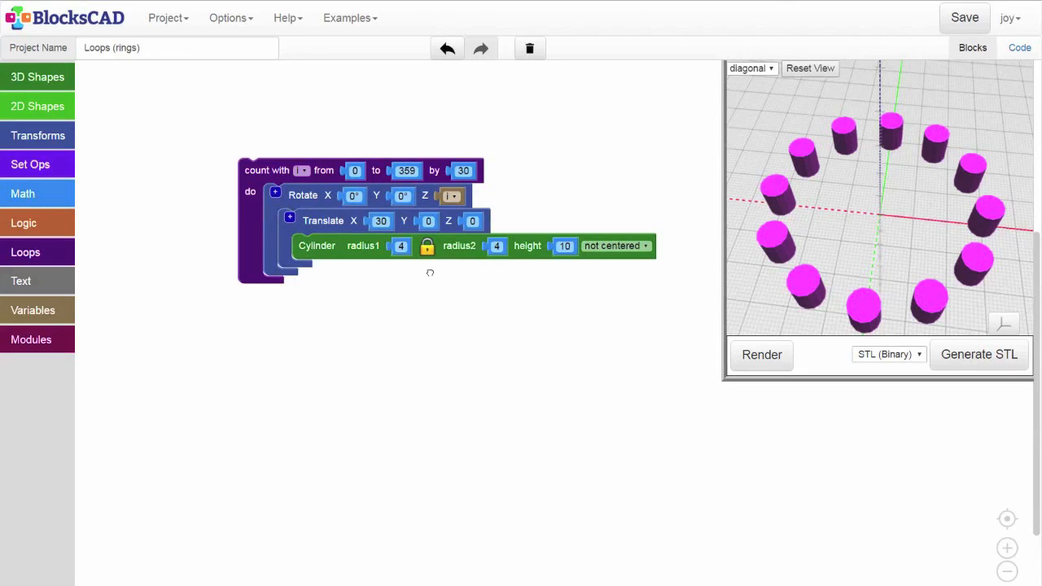